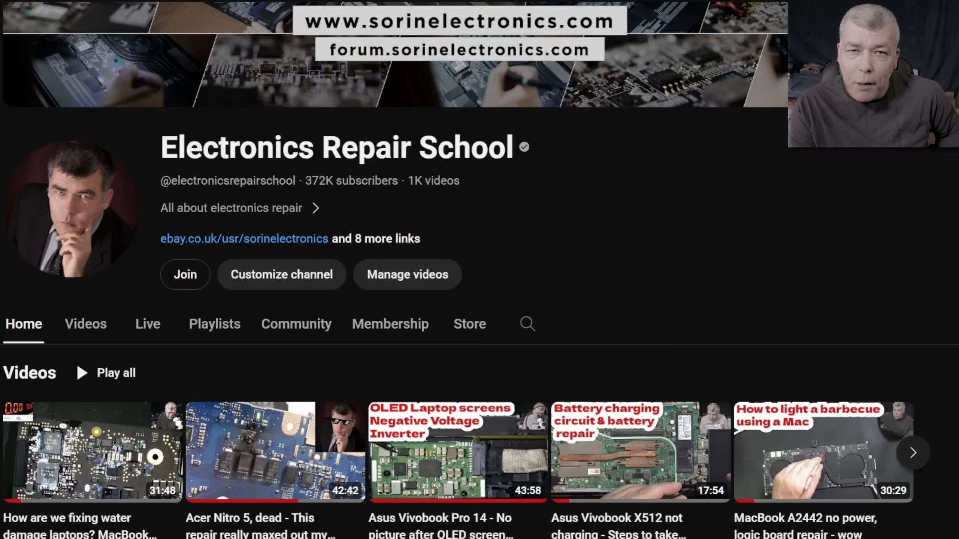
- Browse the channel's membership tiers, including the Discord private chat access tier
click(185, 274)
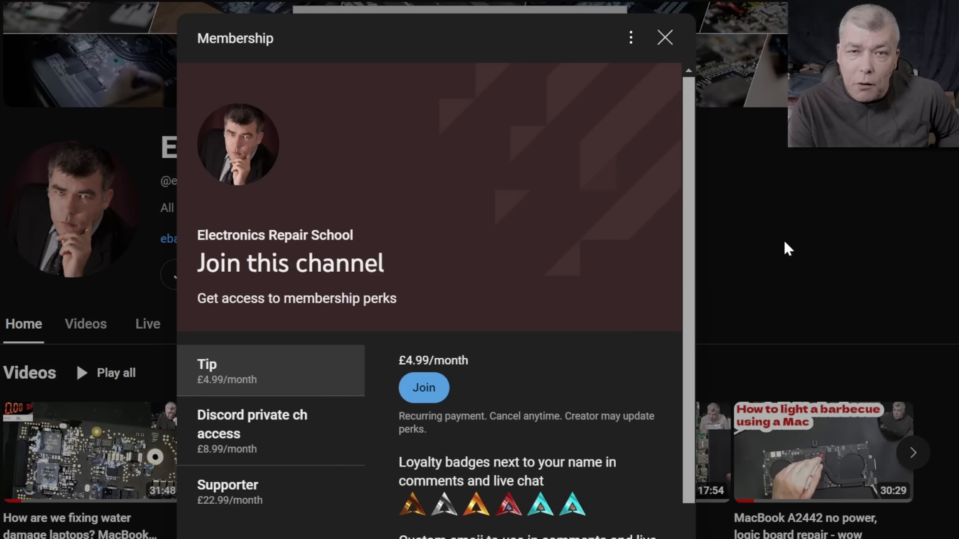
click(664, 37)
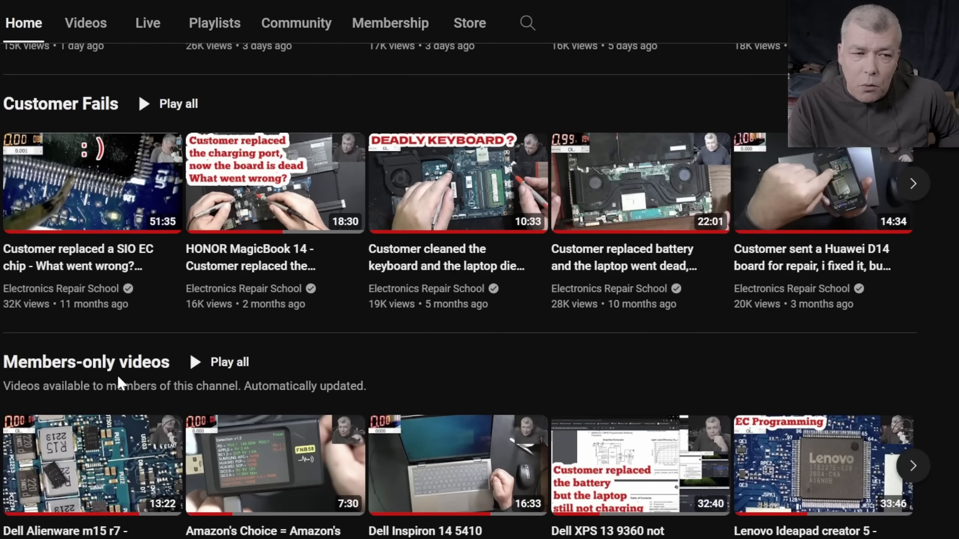
click(229, 361)
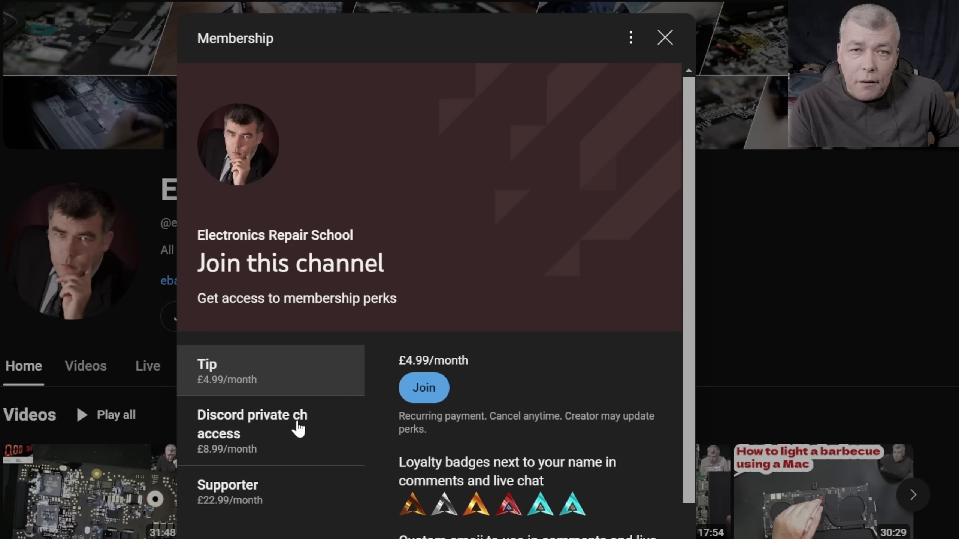
click(252, 424)
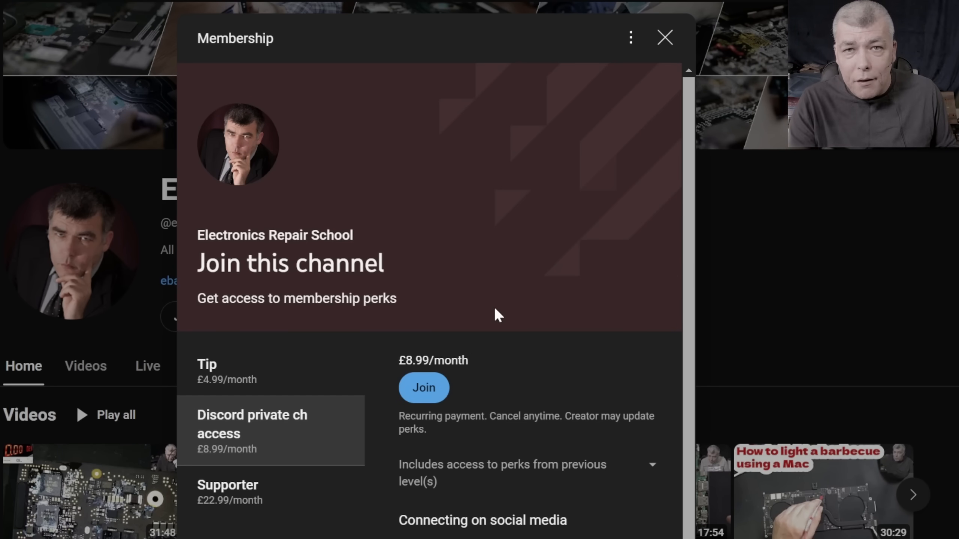
click(664, 37)
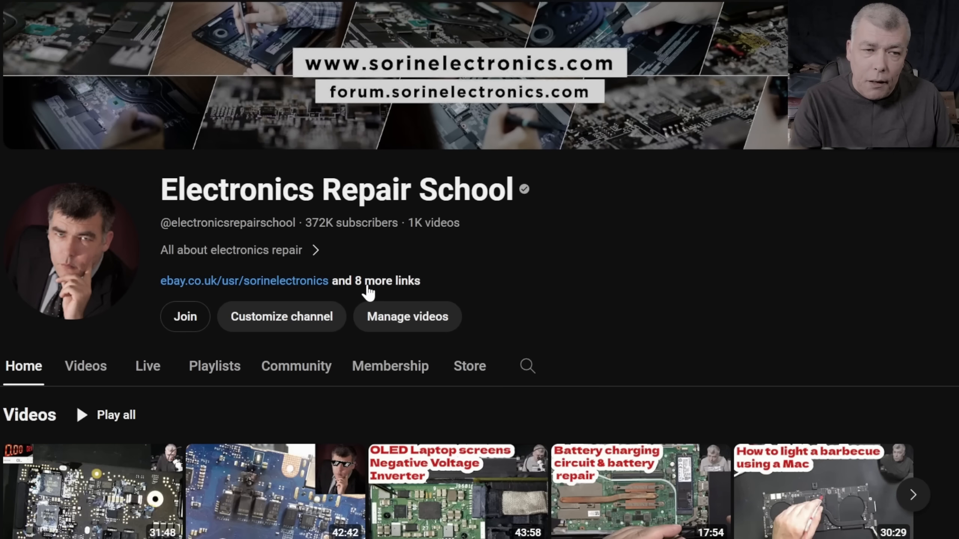
- Show the channel's full external links list and go to the US eBay store
click(375, 281)
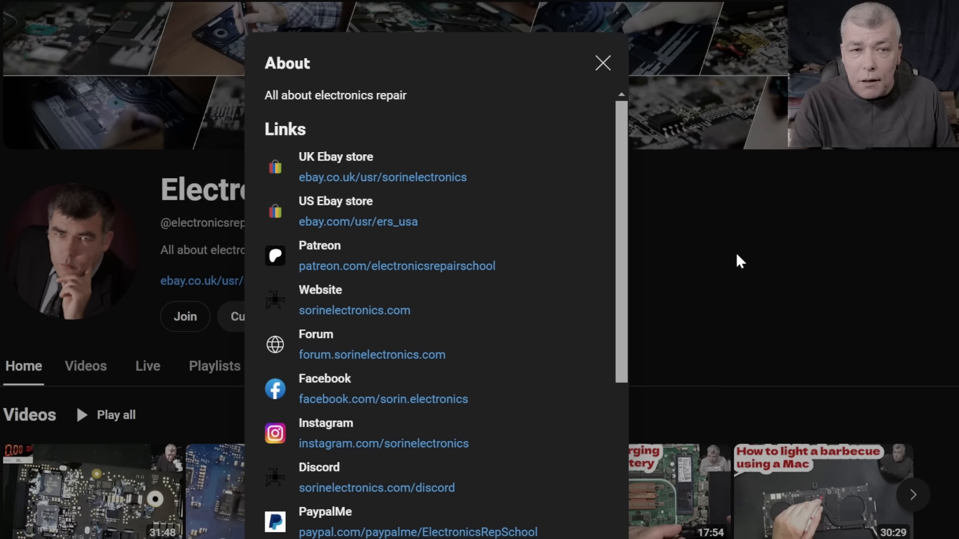
click(382, 177)
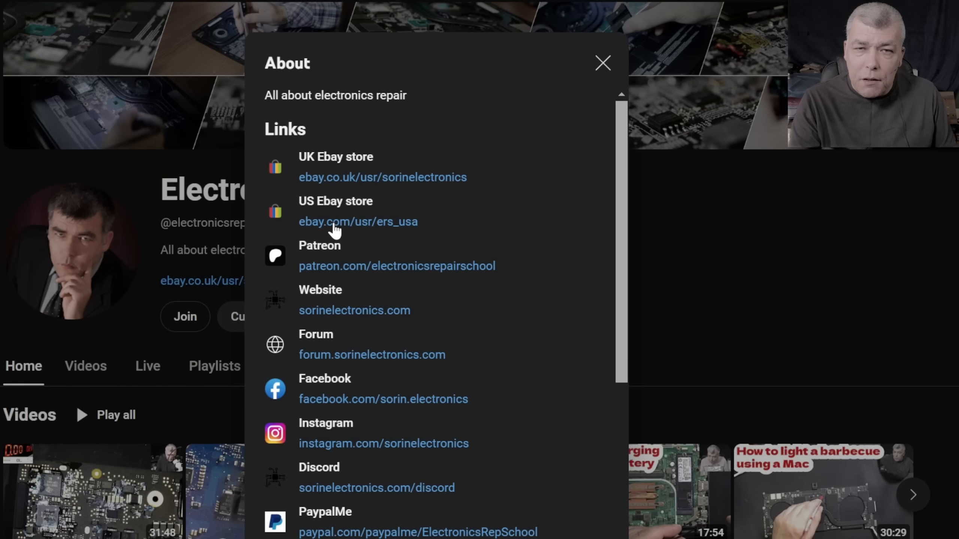
click(358, 222)
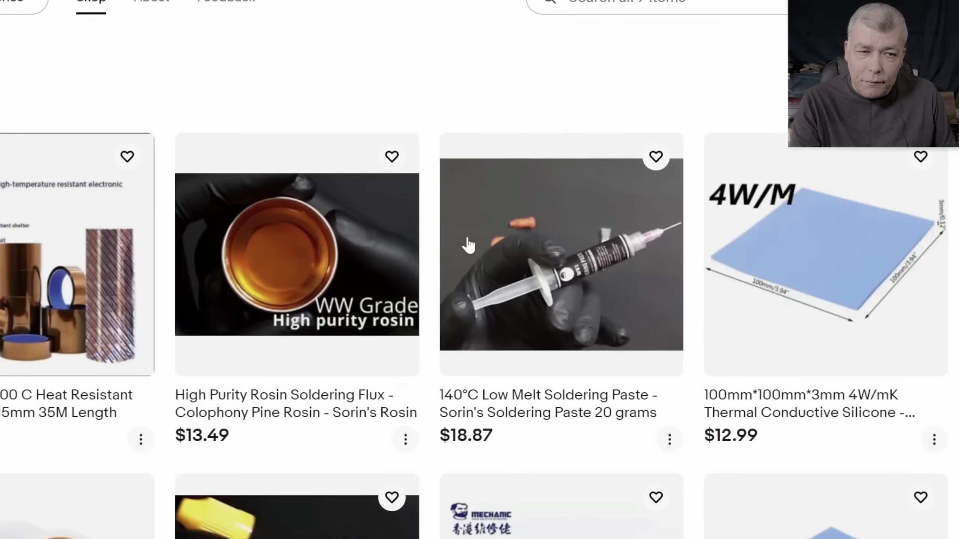